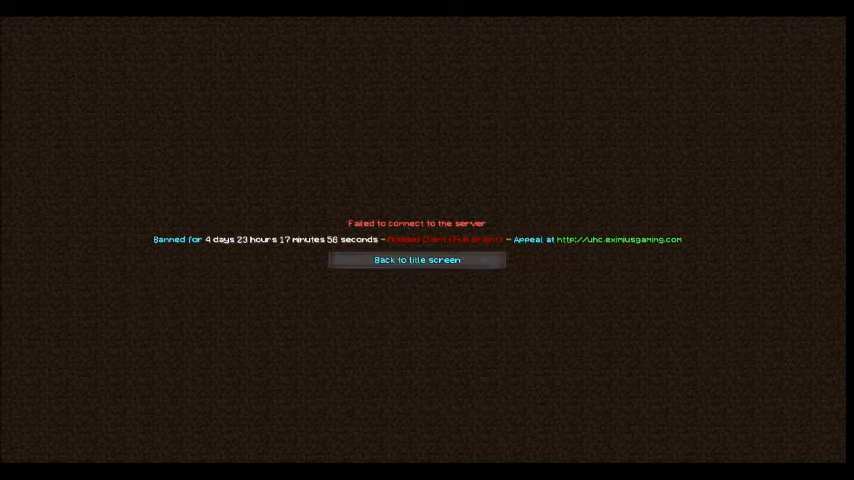
{"action": "mouse_move", "coordinate": [417, 260]}
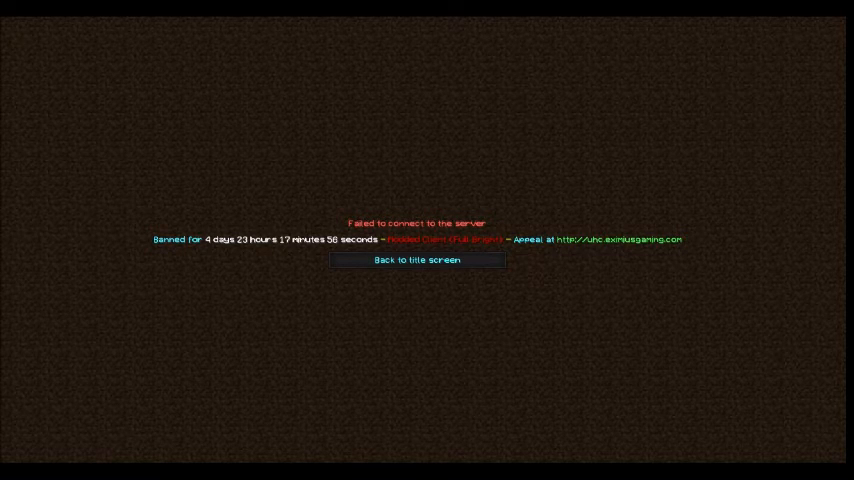
{"action": "mouse_move", "coordinate": [417, 260]}
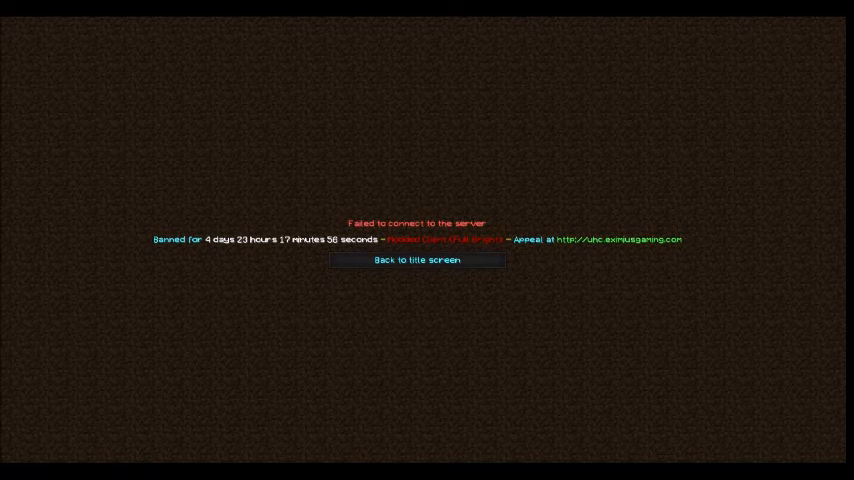
{"action": "mouse_move", "coordinate": [417, 260]}
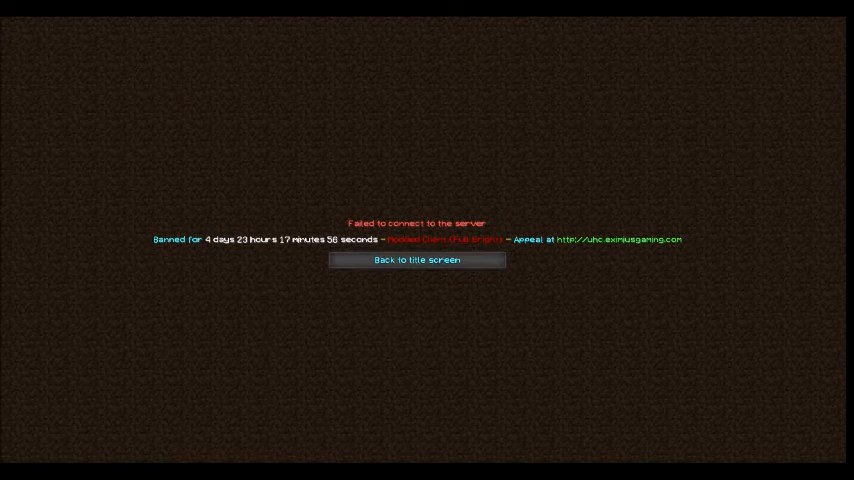
Dismiss the UHC server ban notice, then cancel out of the Play Multiplayer server list
{"action": "left_click", "coordinate": [417, 259]}
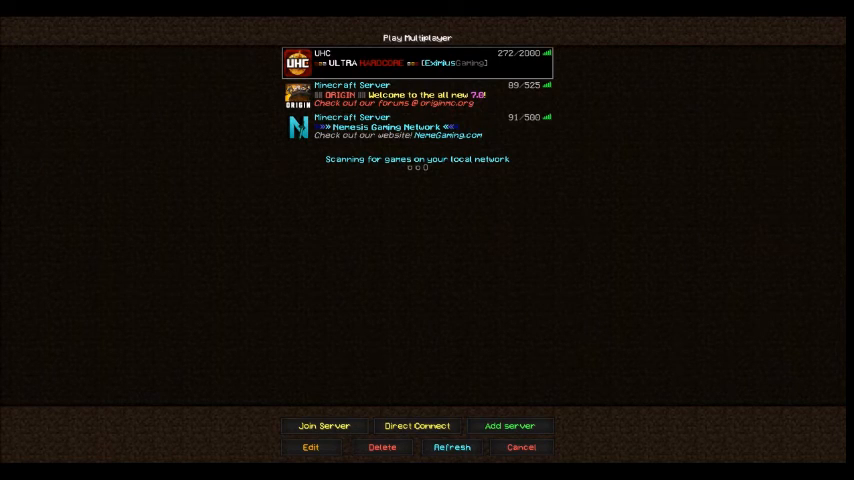
{"action": "left_click", "coordinate": [520, 447]}
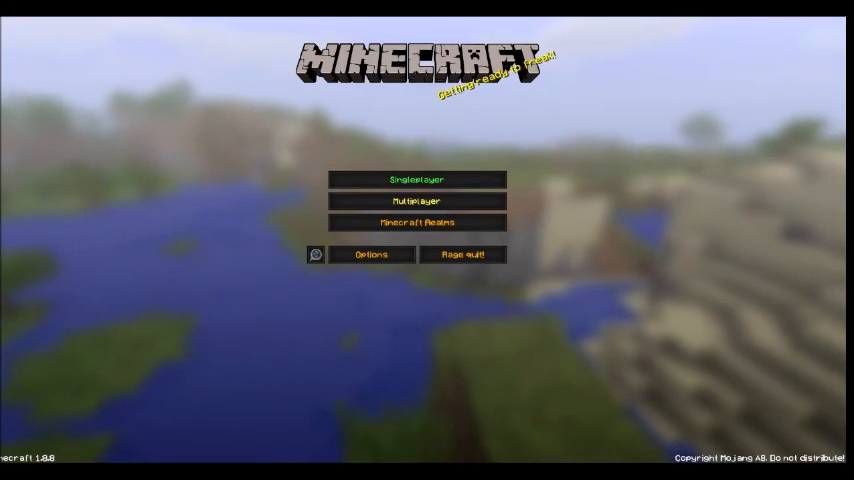